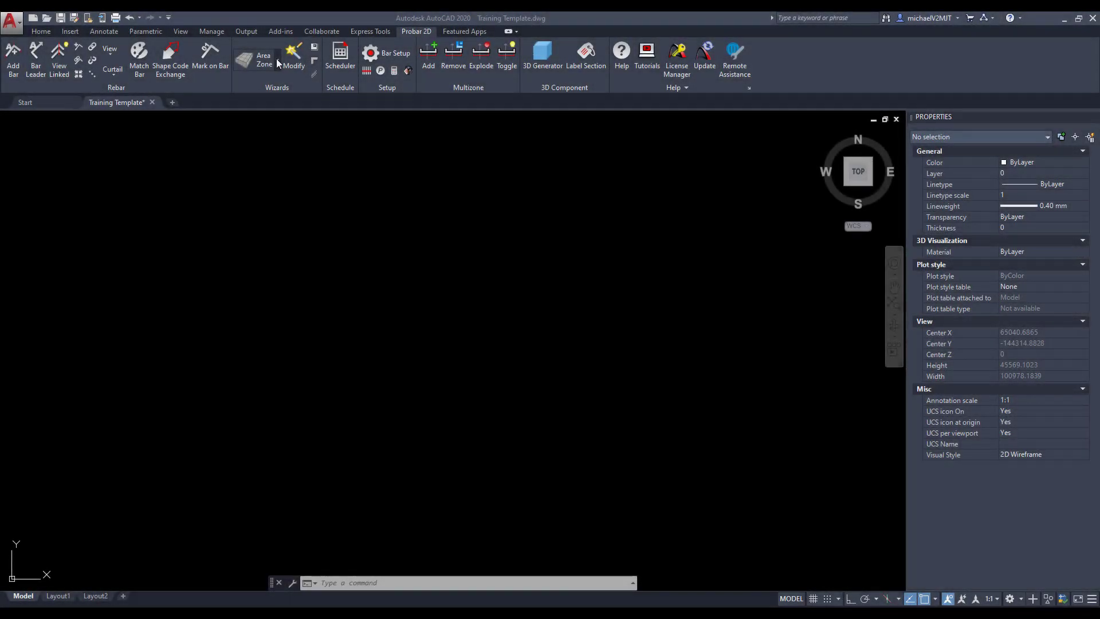
# Start the Rectangular Base wizard with member name Base 01 and first bar mark A.
pyautogui.click(263, 59)
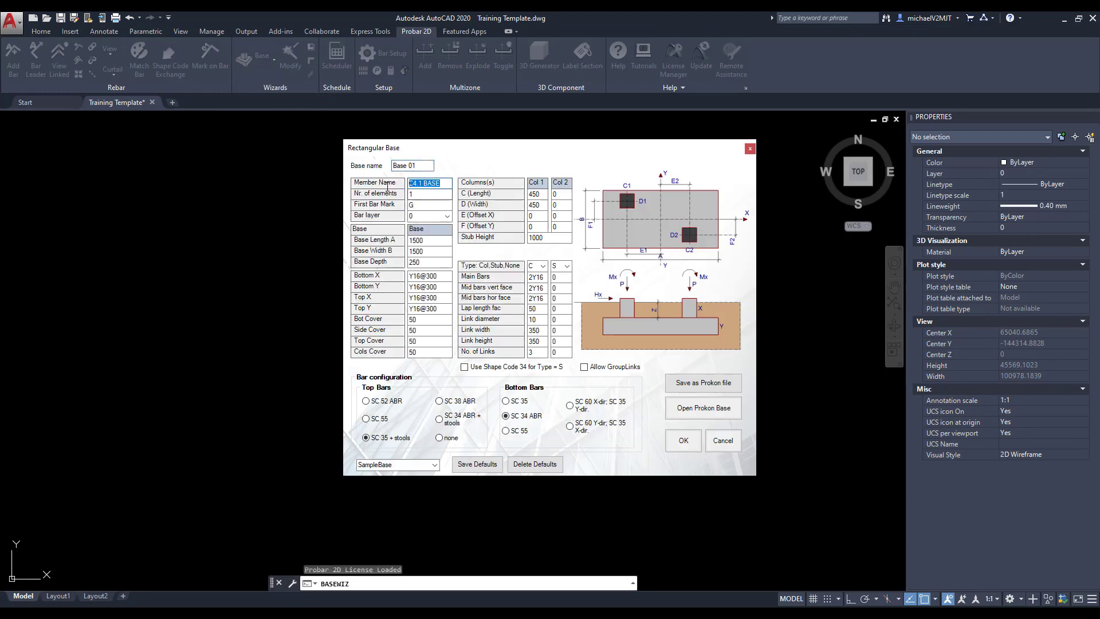
pyautogui.write('Base 01')
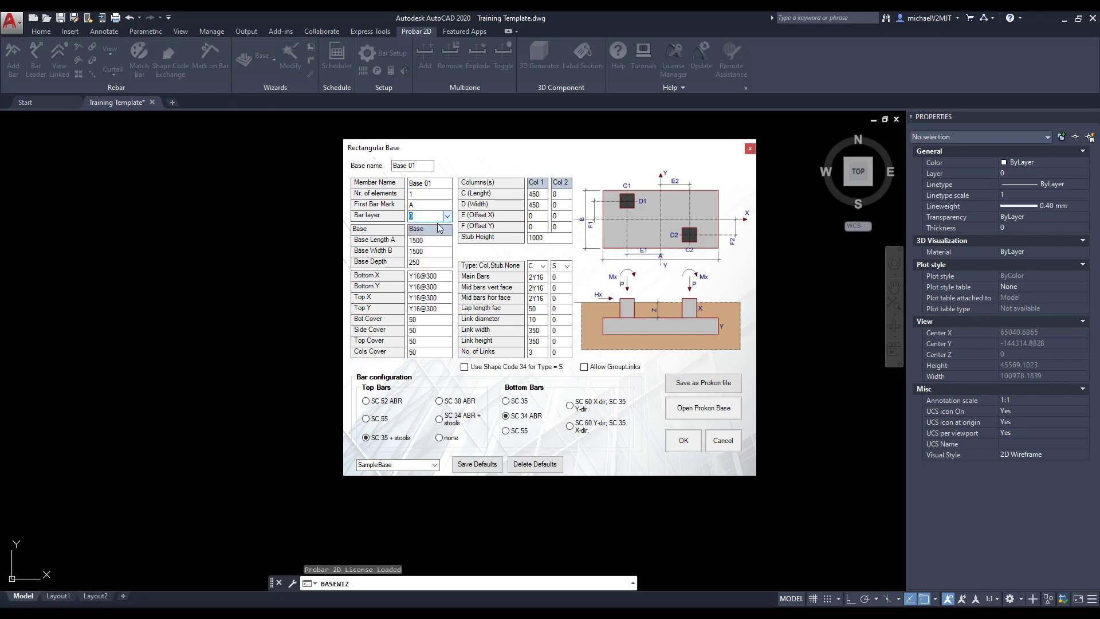
# Enter base length 2000, width 2500, depth 300 and column cover 30.
pyautogui.click(429, 239)
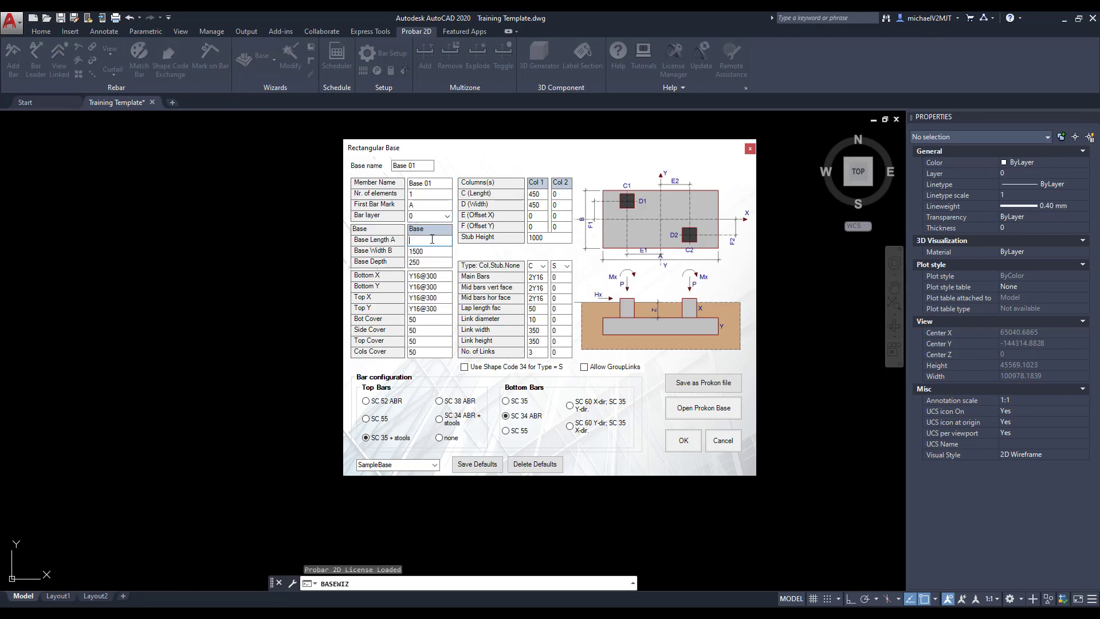
pyautogui.write('2000')
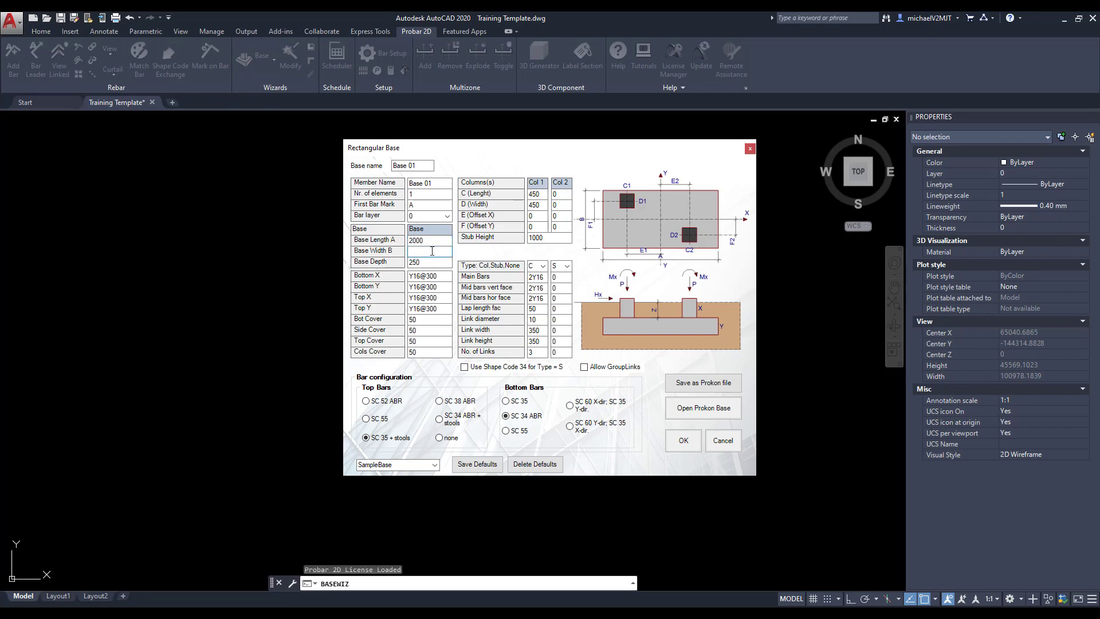
pyautogui.write('2500')
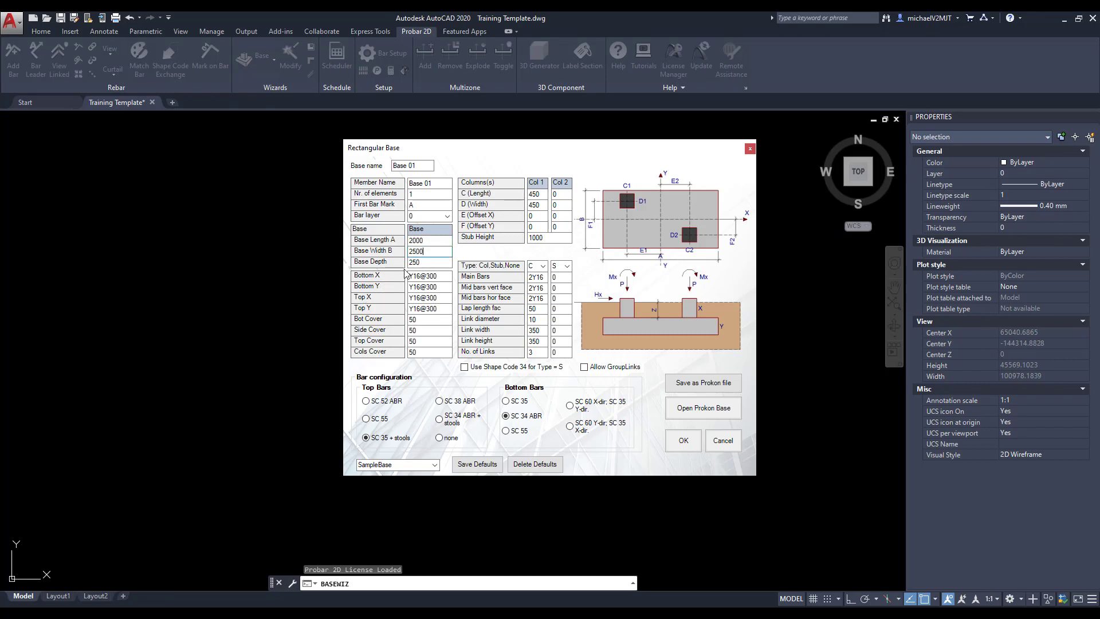
pyautogui.write('300')
pyautogui.click(429, 287)
pyautogui.write('20')
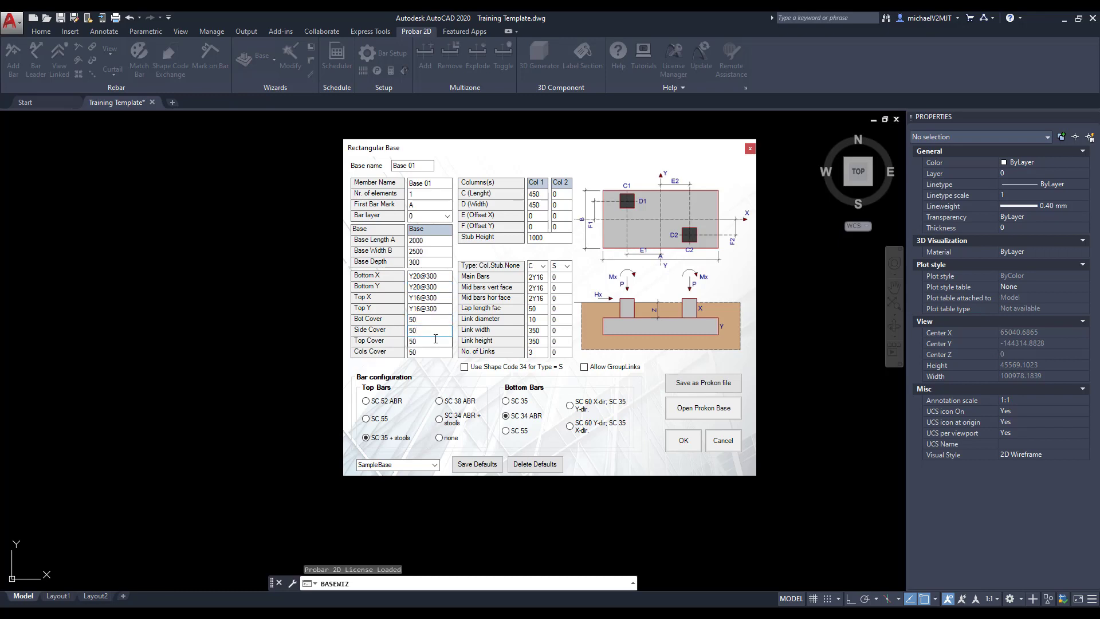
pyautogui.write('30')
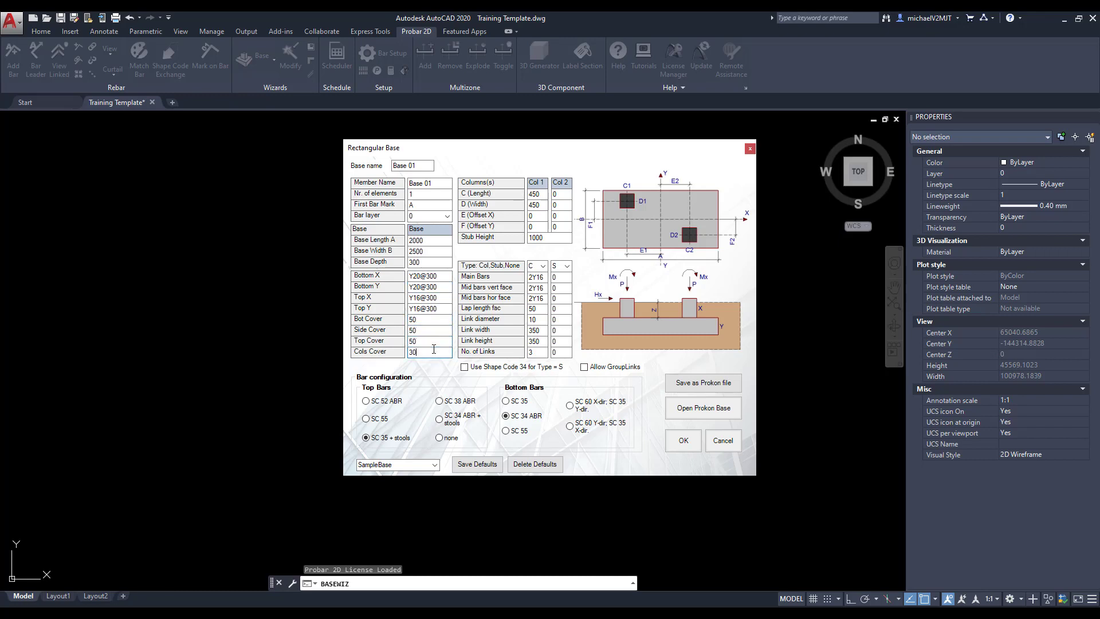
pyautogui.click(535, 193)
pyautogui.write('500')
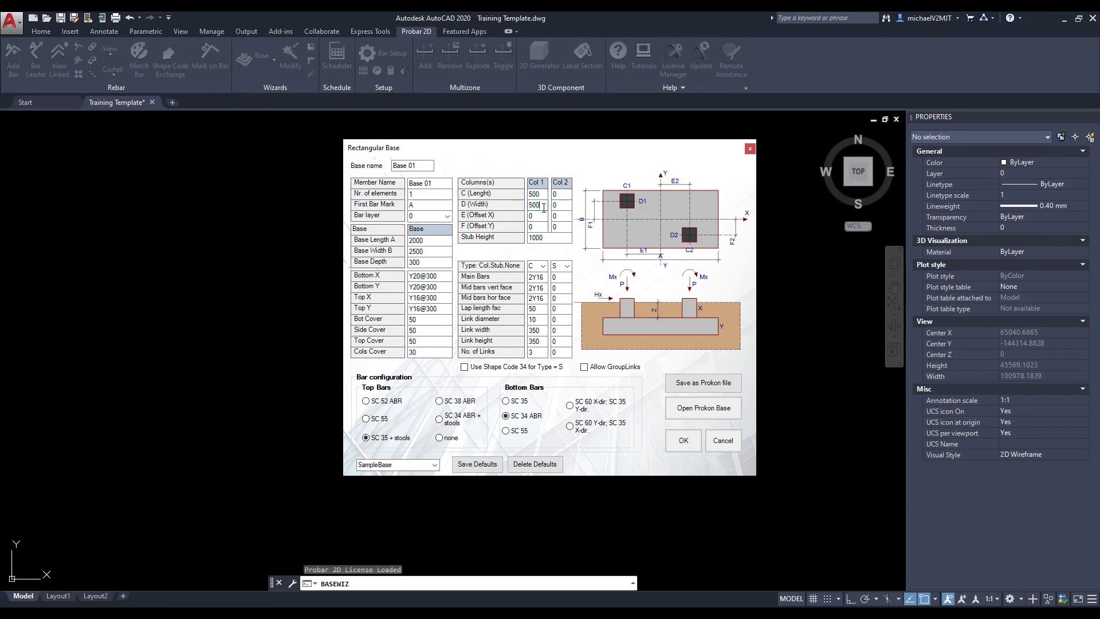
# Set a 1200 stub, 4Y20 main bars with lap 45, 450 × 450 links, and shape code 34.
pyautogui.click(548, 237)
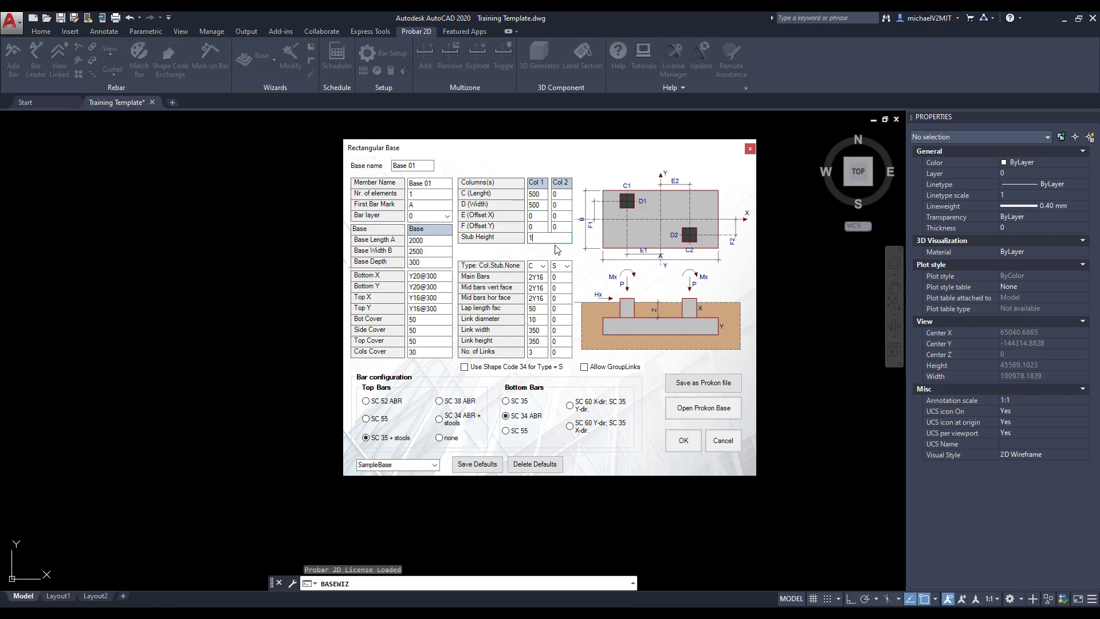
pyautogui.write('200')
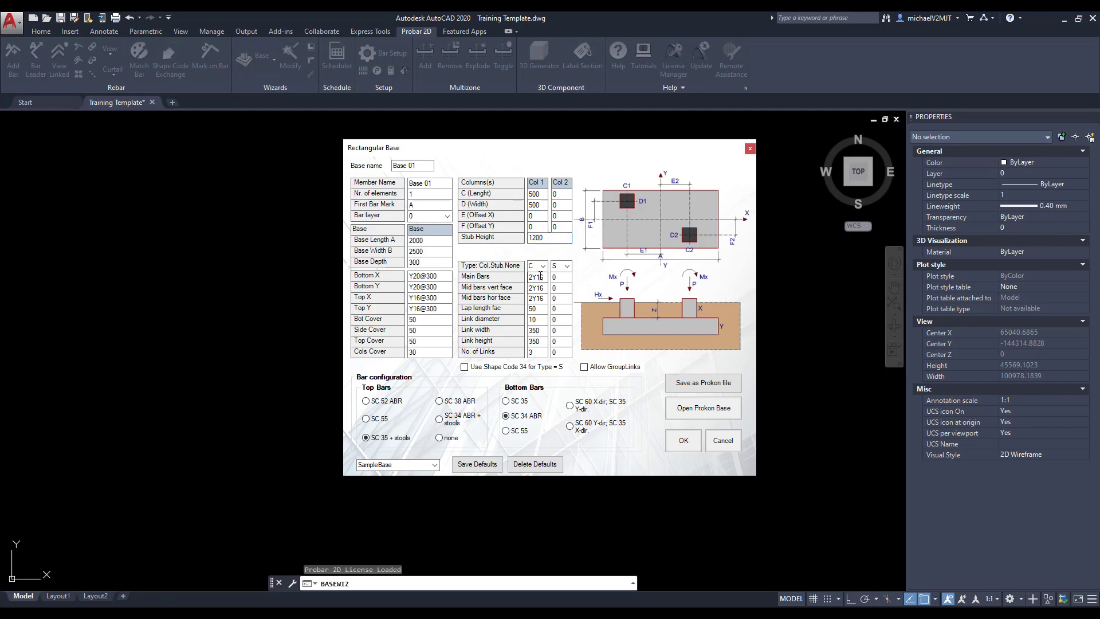
pyautogui.click(537, 265)
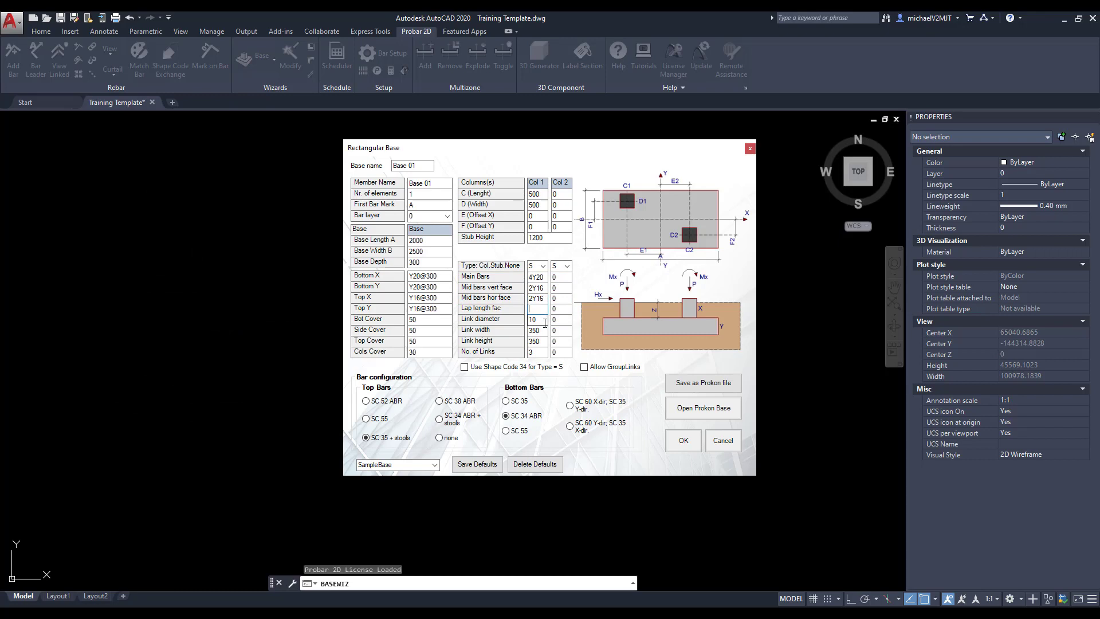
pyautogui.write('45')
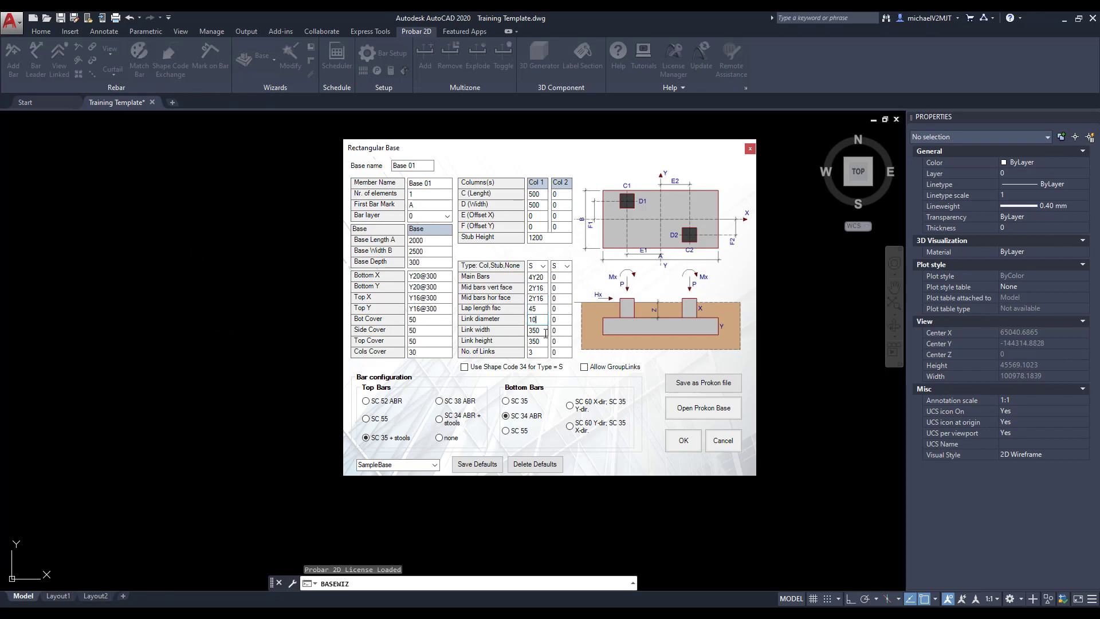
pyautogui.write('450')
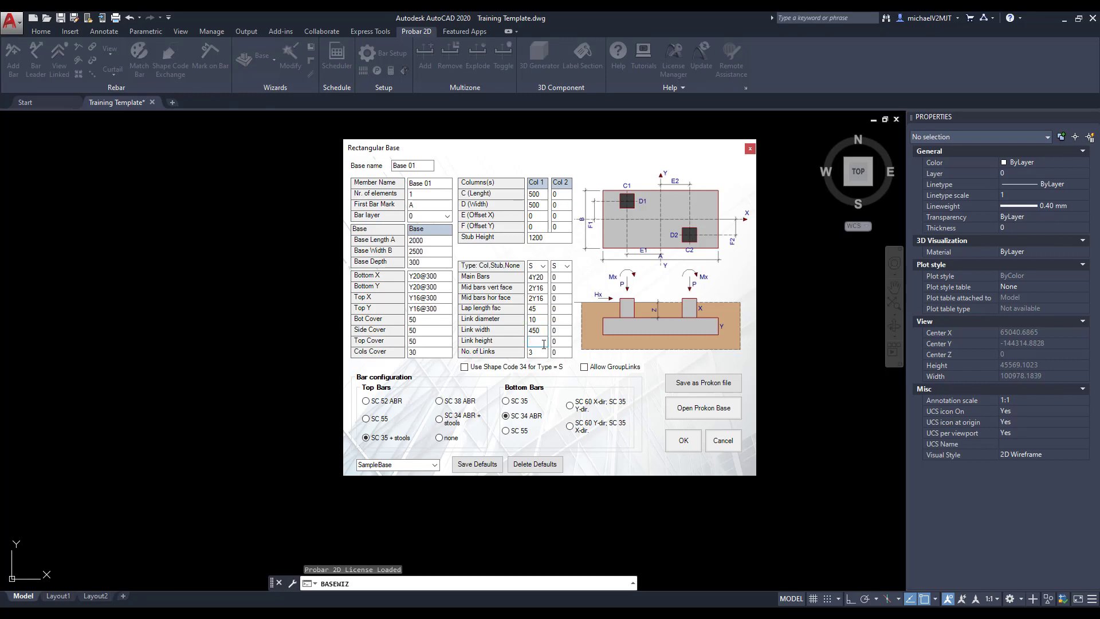
pyautogui.write('450')
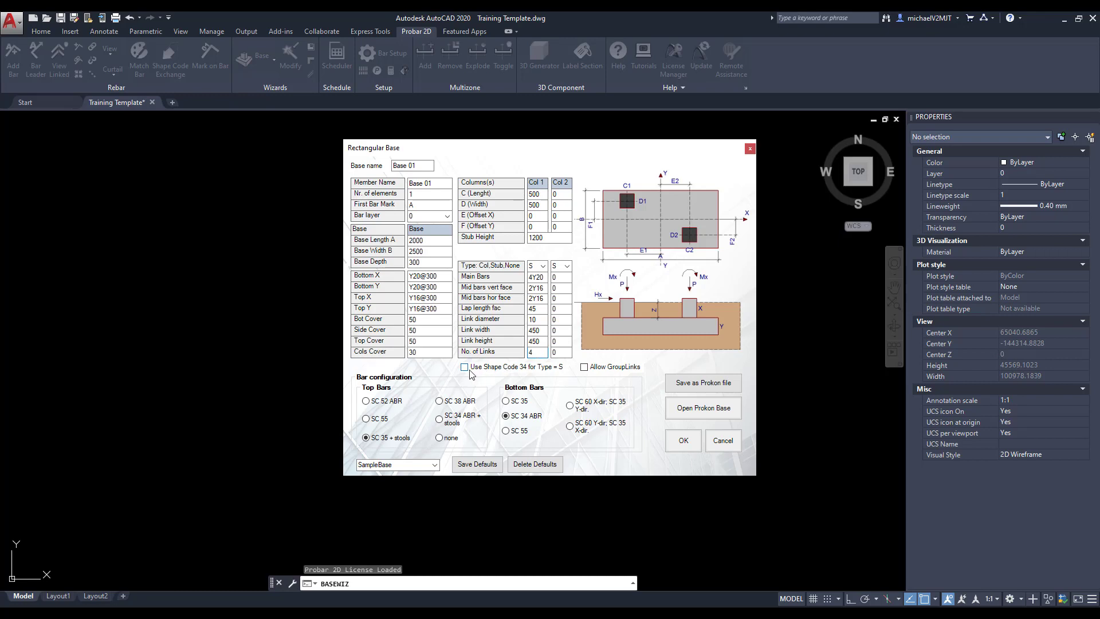
pyautogui.click(464, 366)
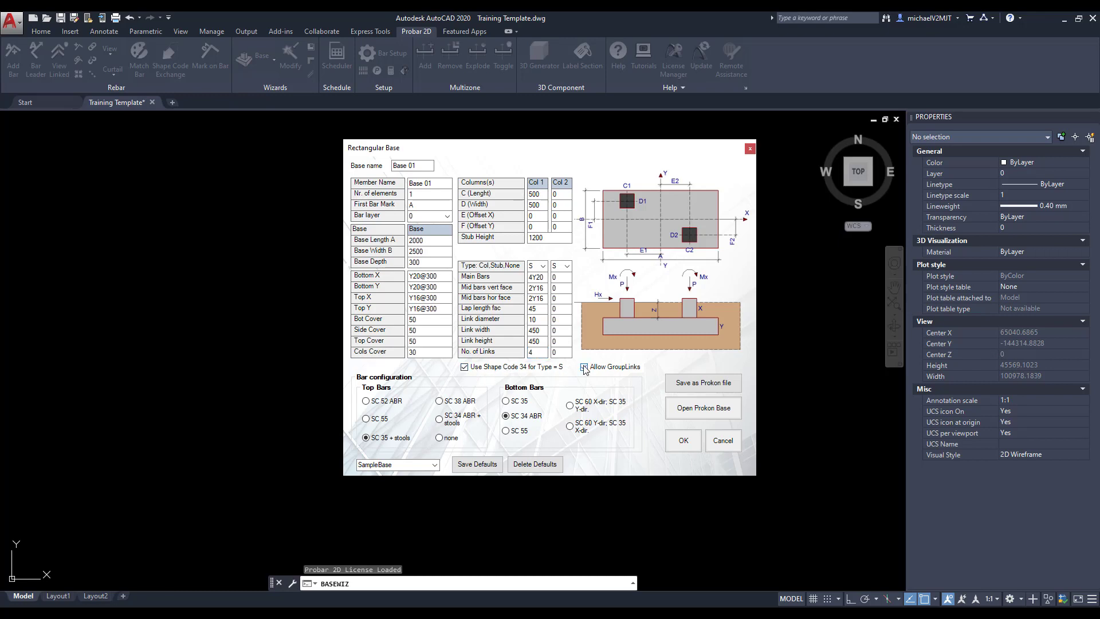
# Enable group links, switch bottom bars to shape code 35, and save defaults as Base Temp Final.
pyautogui.click(583, 366)
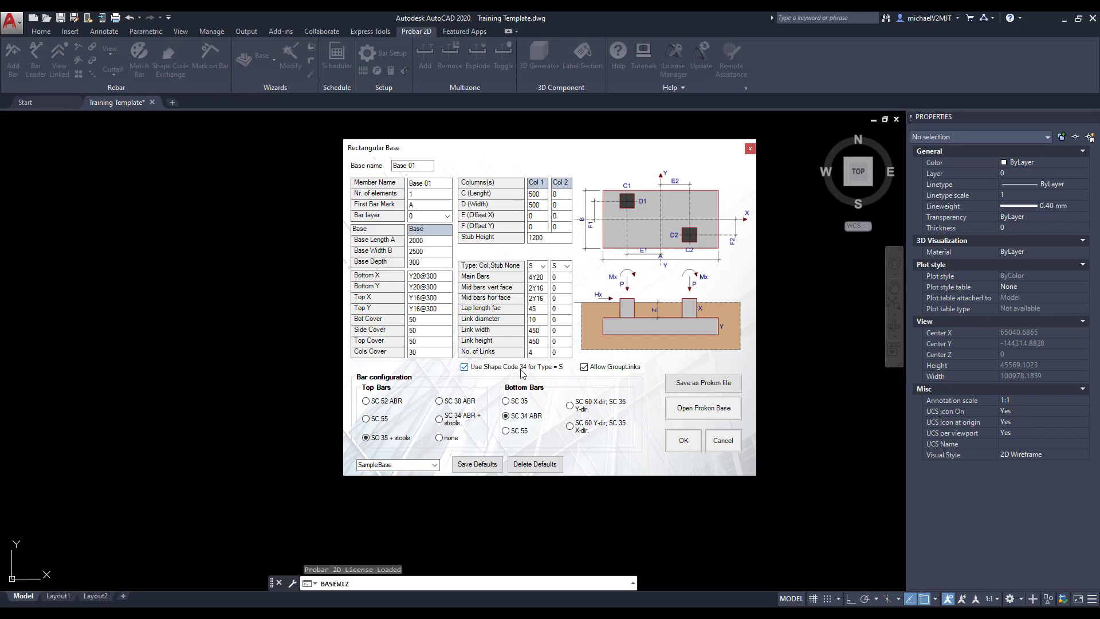
pyautogui.click(365, 418)
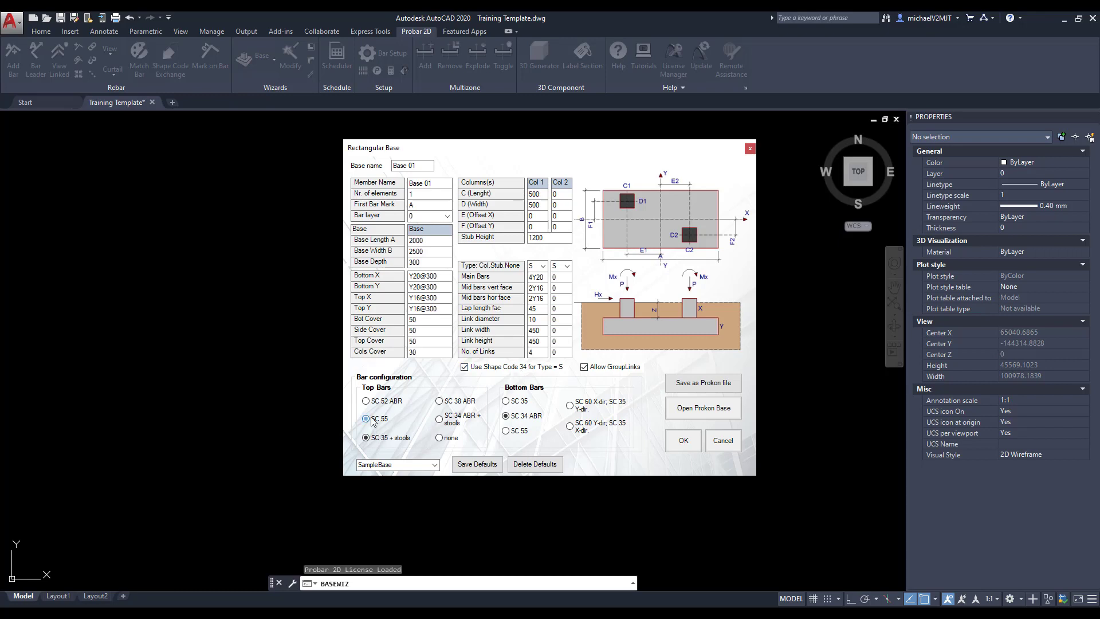
pyautogui.click(505, 415)
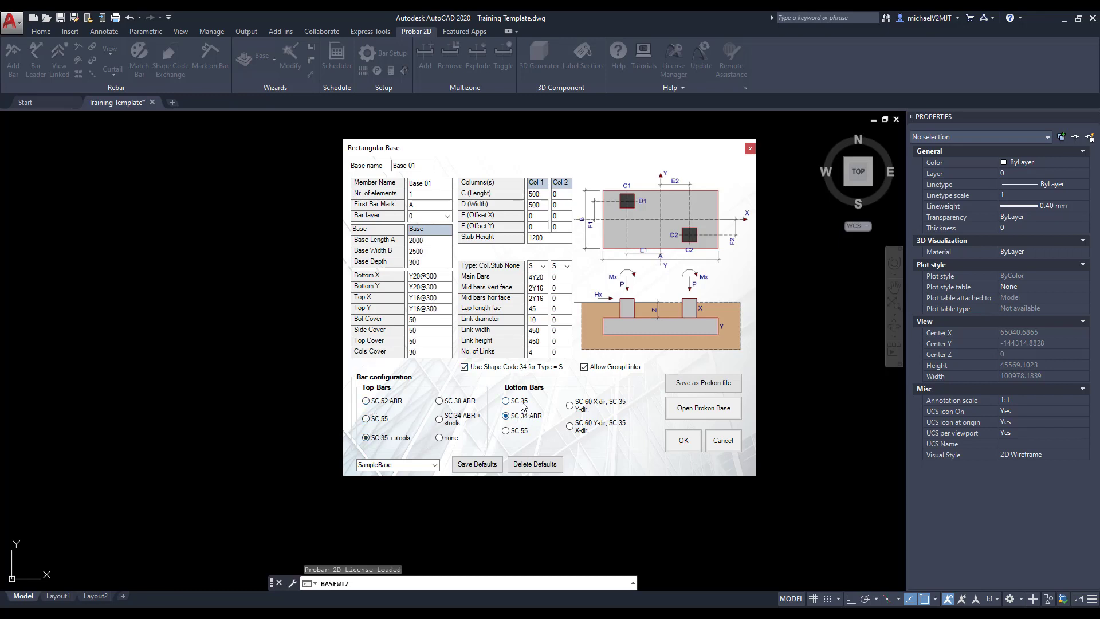
pyautogui.click(505, 400)
pyautogui.write('Base')
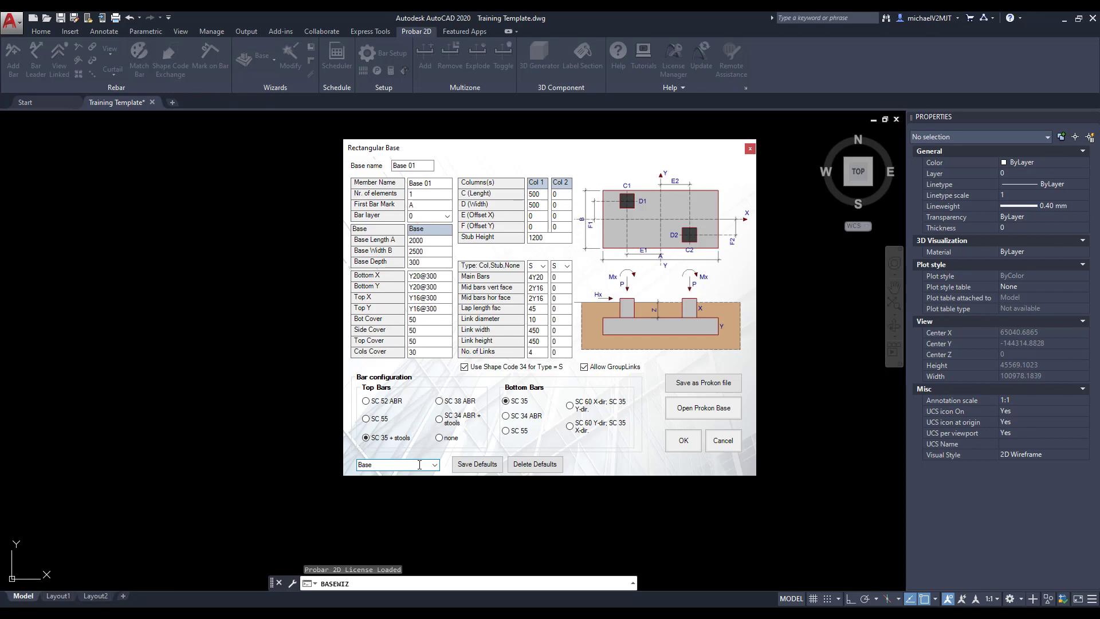
pyautogui.write('Temp Final')
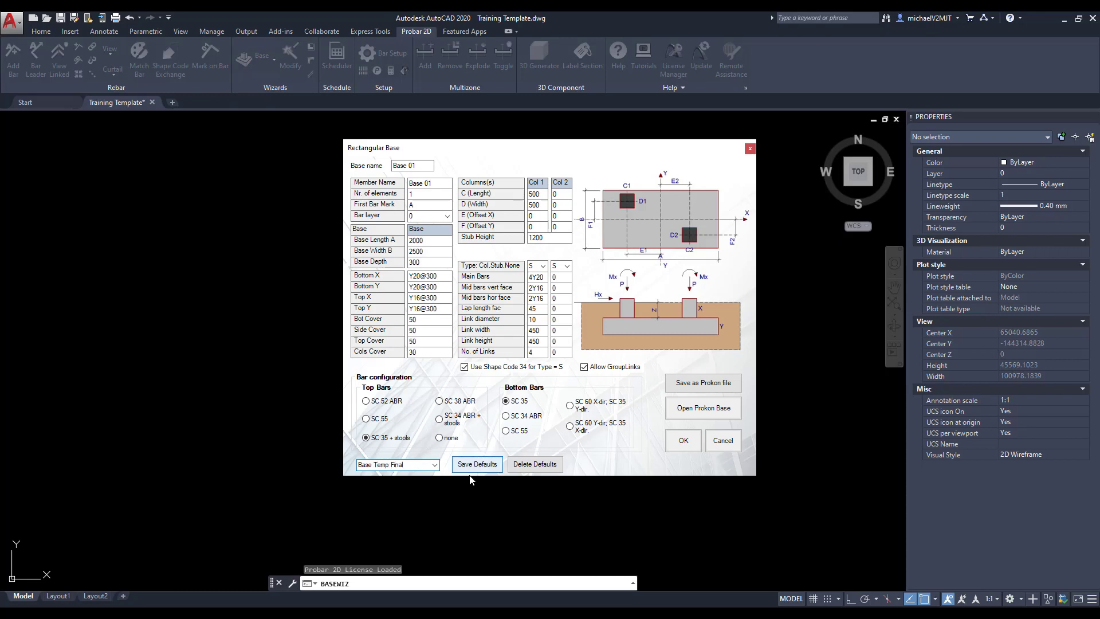
pyautogui.click(477, 464)
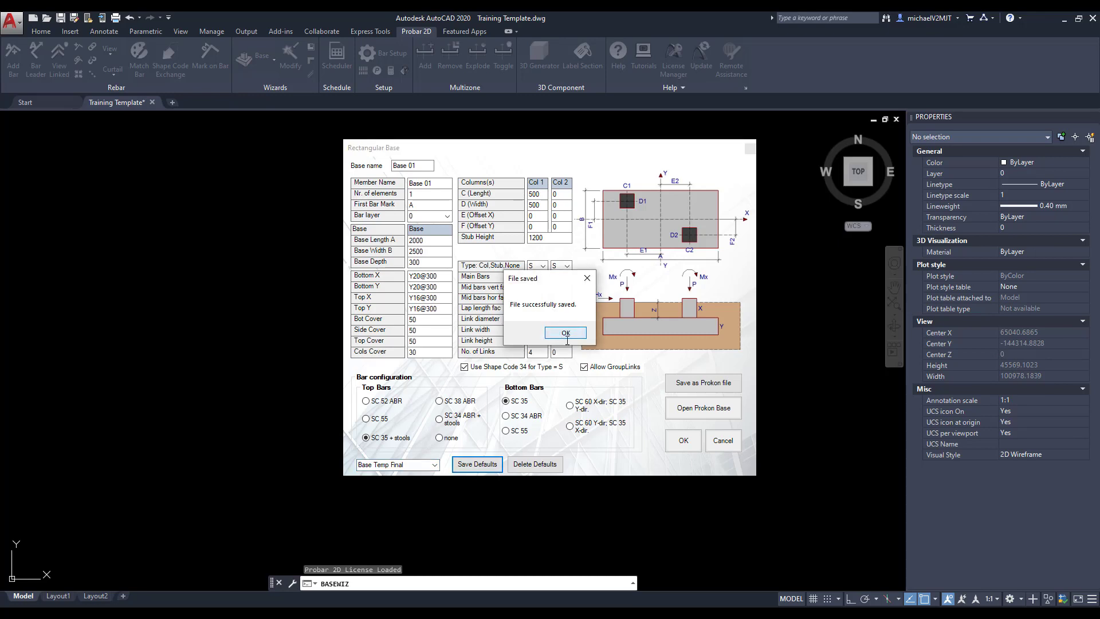
# Draw the Base 01 plan and section, then grip-stretch the linked bar and bottom bar.
pyautogui.click(565, 333)
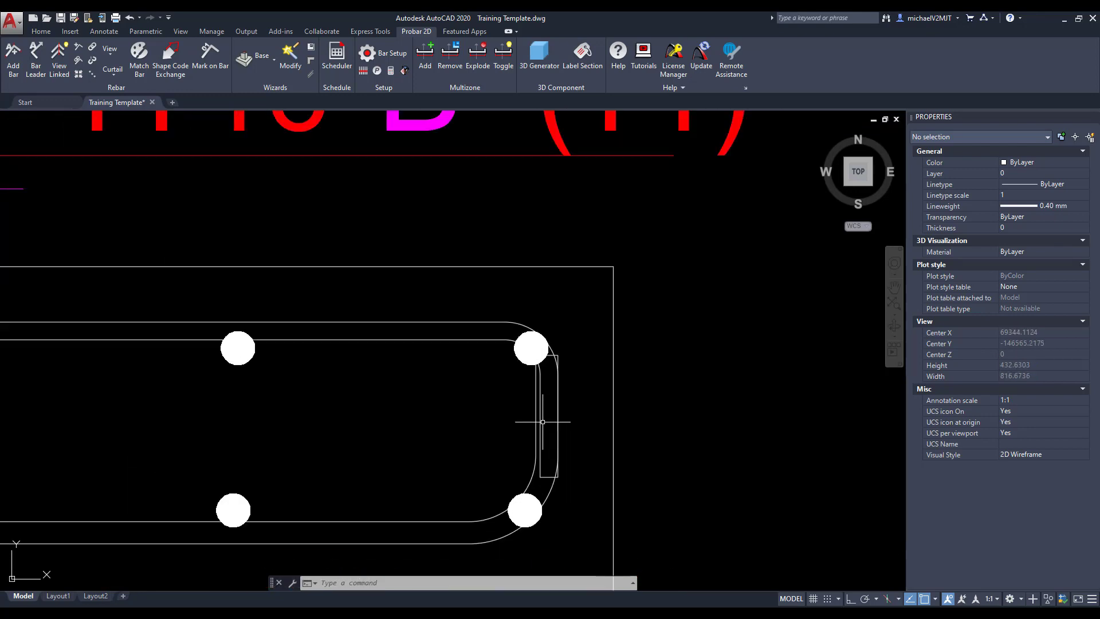
pyautogui.click(531, 349)
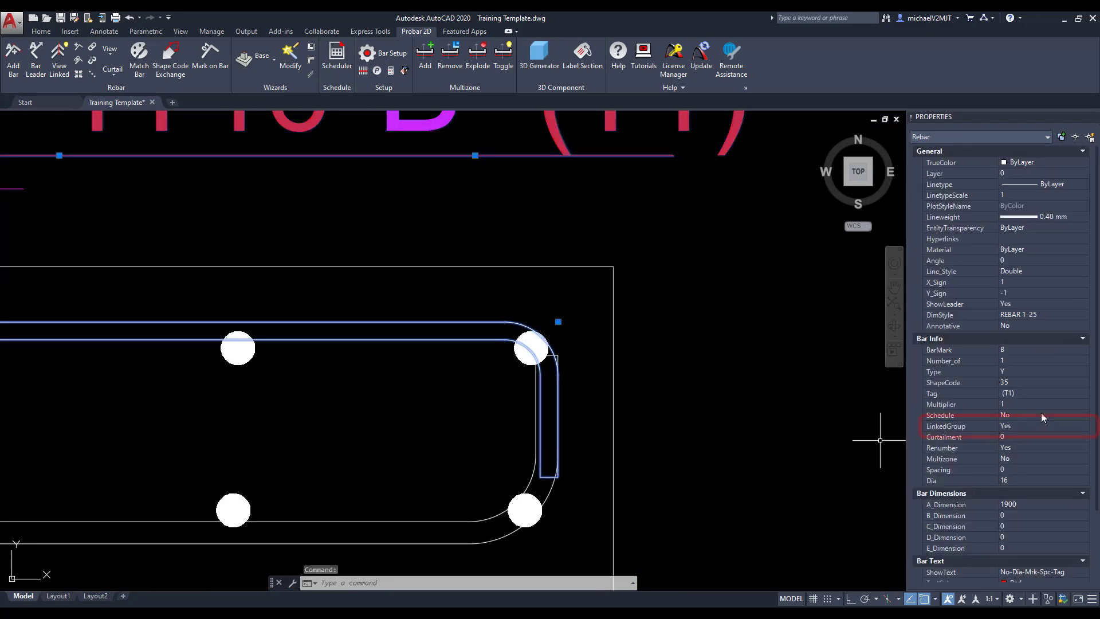
pyautogui.click(1041, 426)
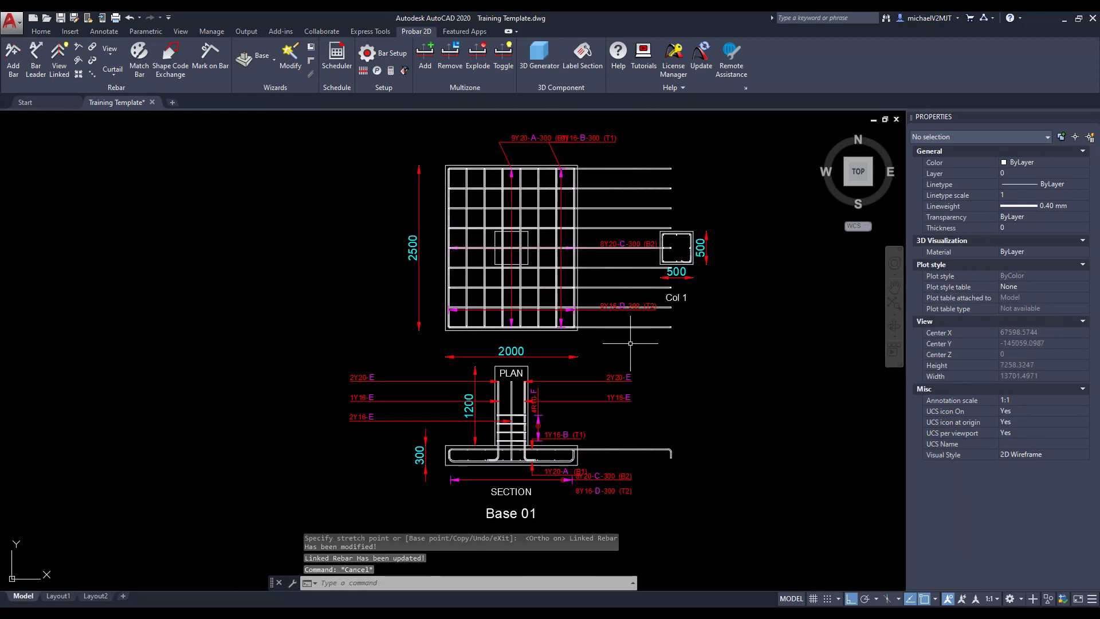
pyautogui.click(554, 448)
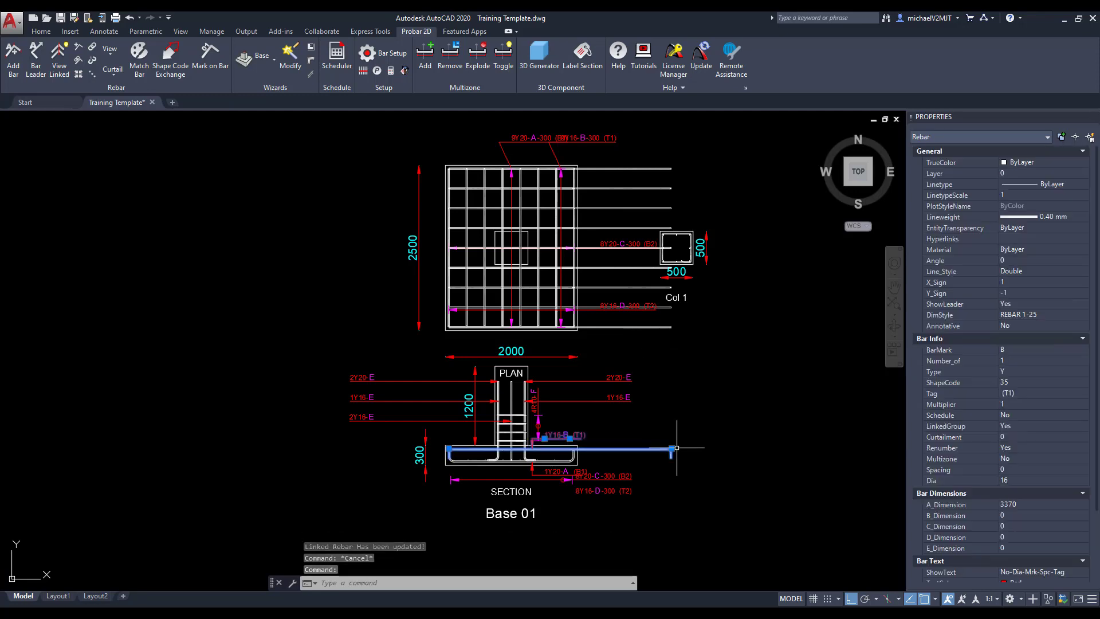
pyautogui.moveTo(676, 448); pyautogui.dragTo(765, 444)
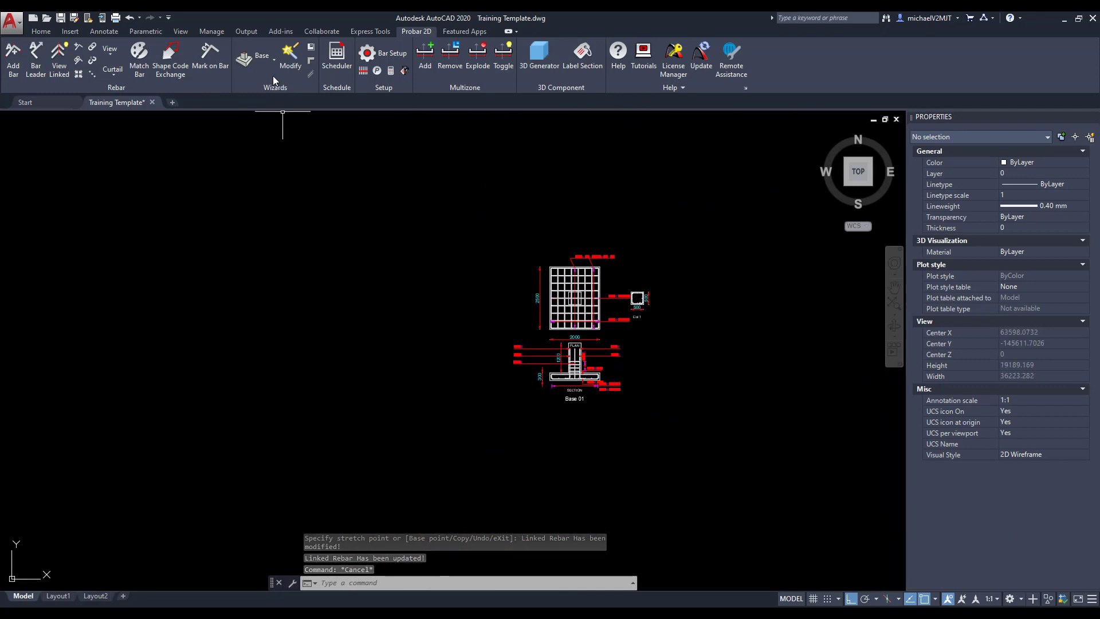
# Generate Base 02 at 3000 × 2500 from the Base Temp Final defaults.
pyautogui.click(260, 55)
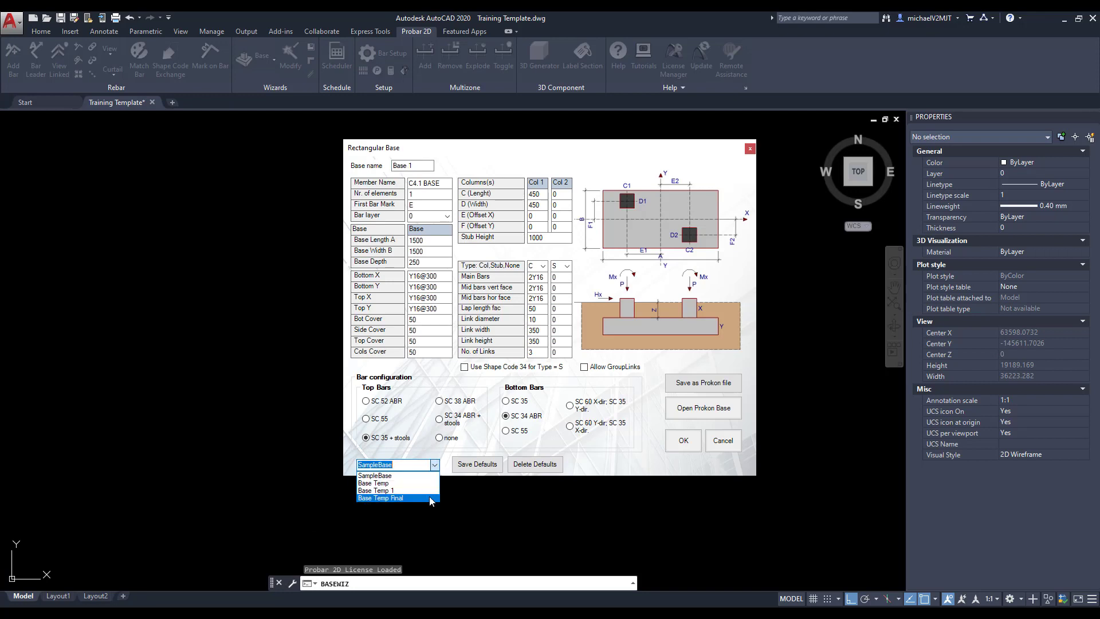
pyautogui.click(381, 498)
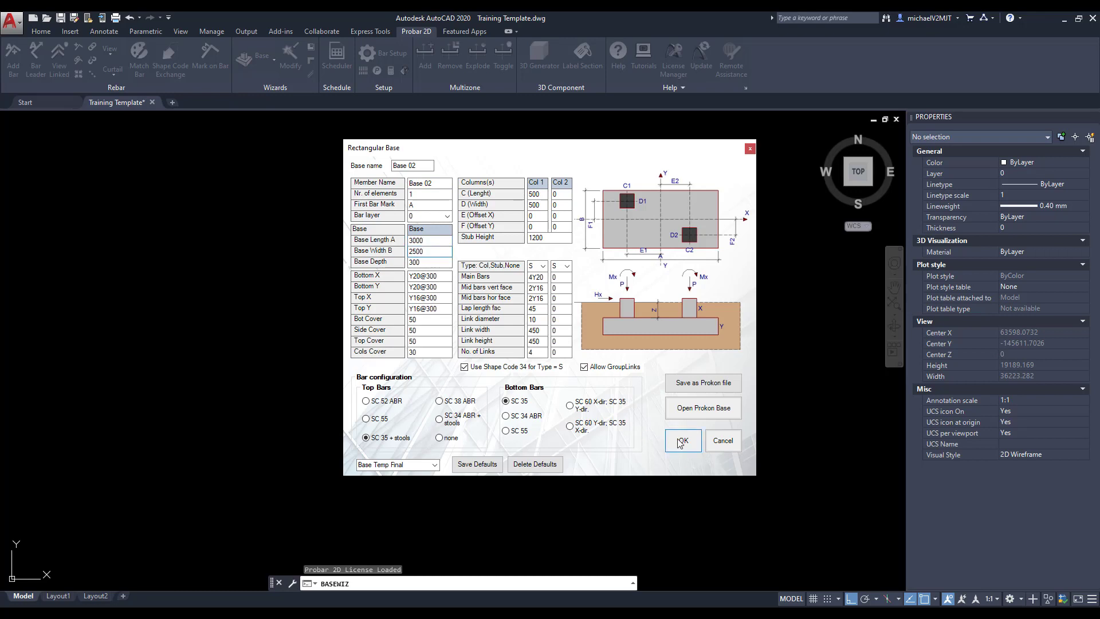
pyautogui.click(681, 440)
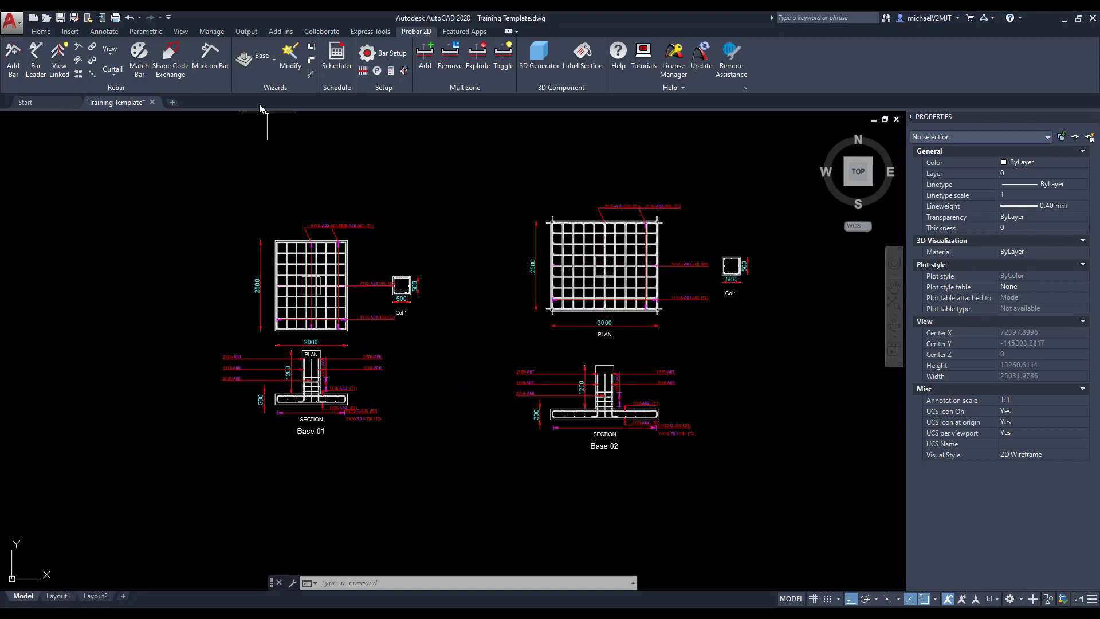
# Load a Prokon file as two-column Base 03 with SC 35 top bars and stools.
pyautogui.click(257, 55)
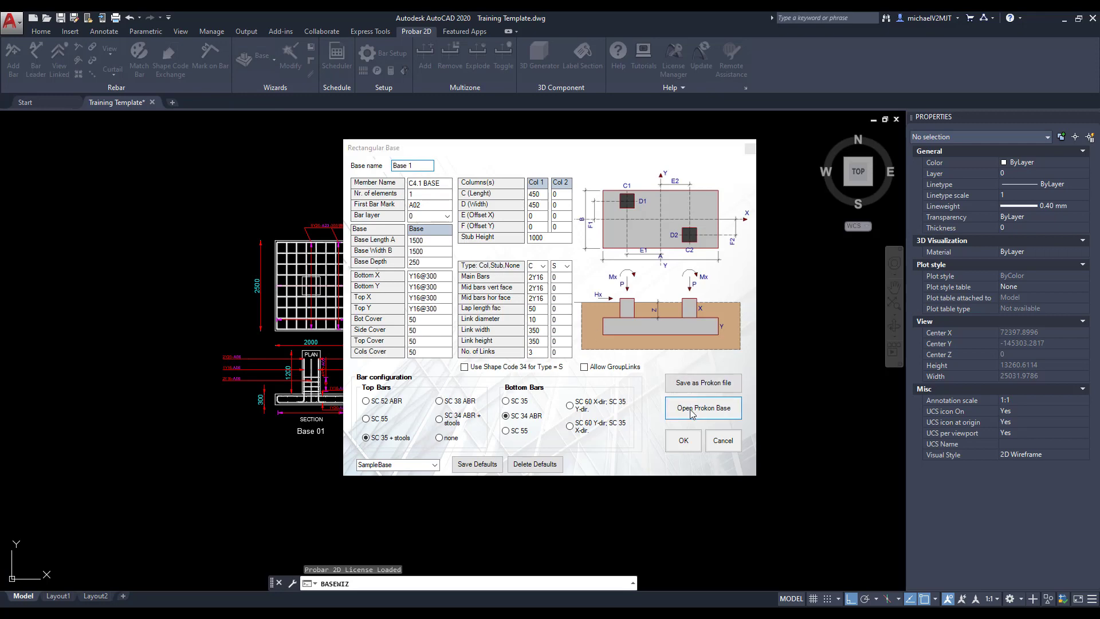
pyautogui.click(702, 407)
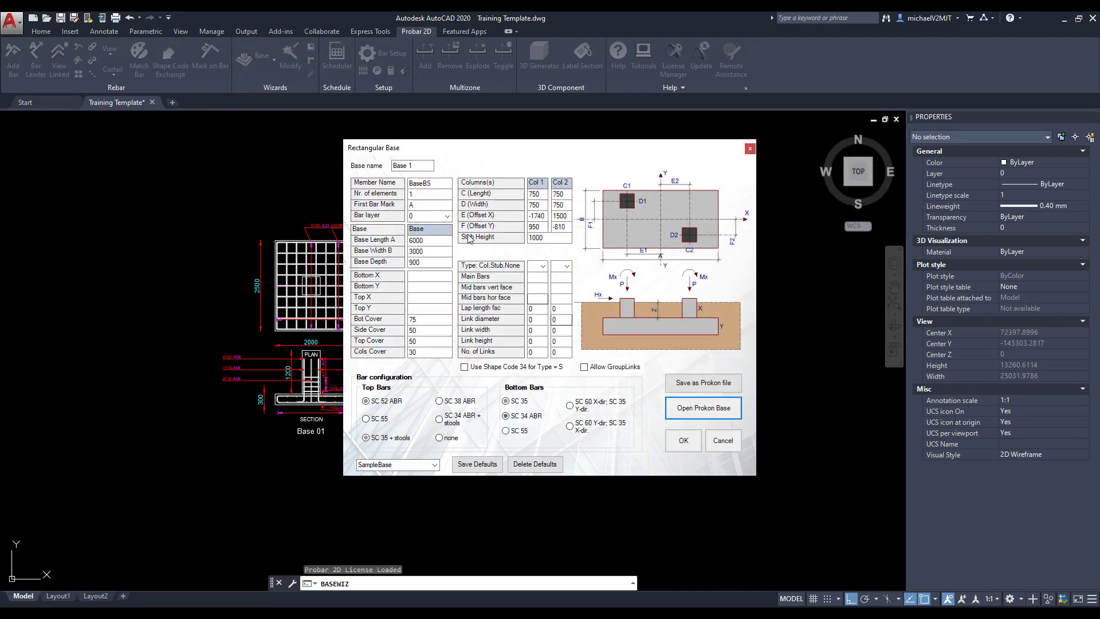
pyautogui.click(411, 166)
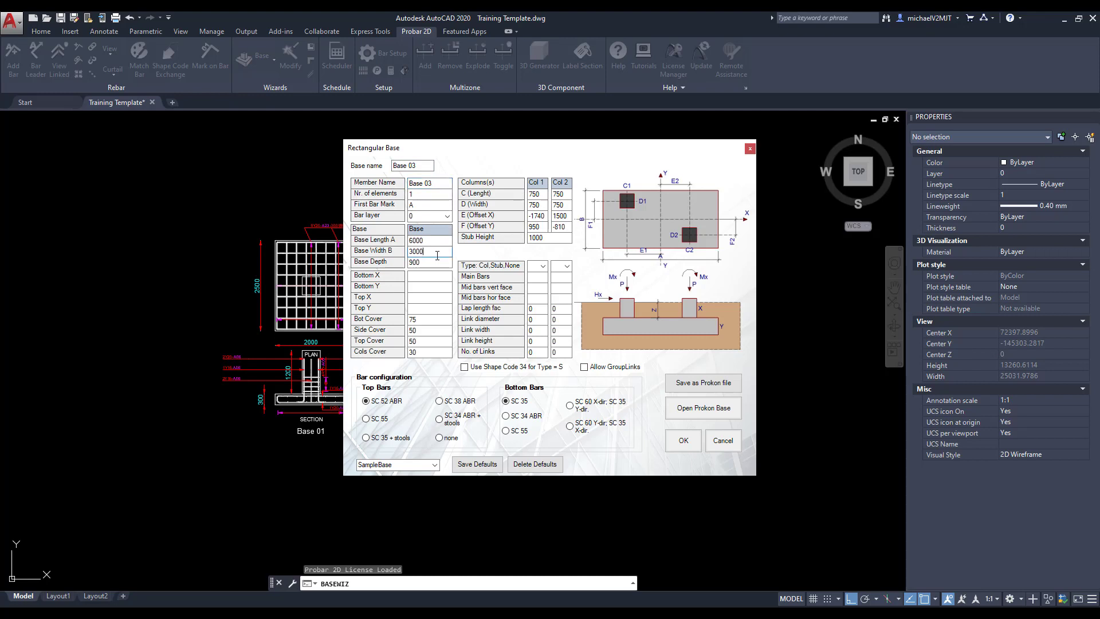
pyautogui.click(366, 437)
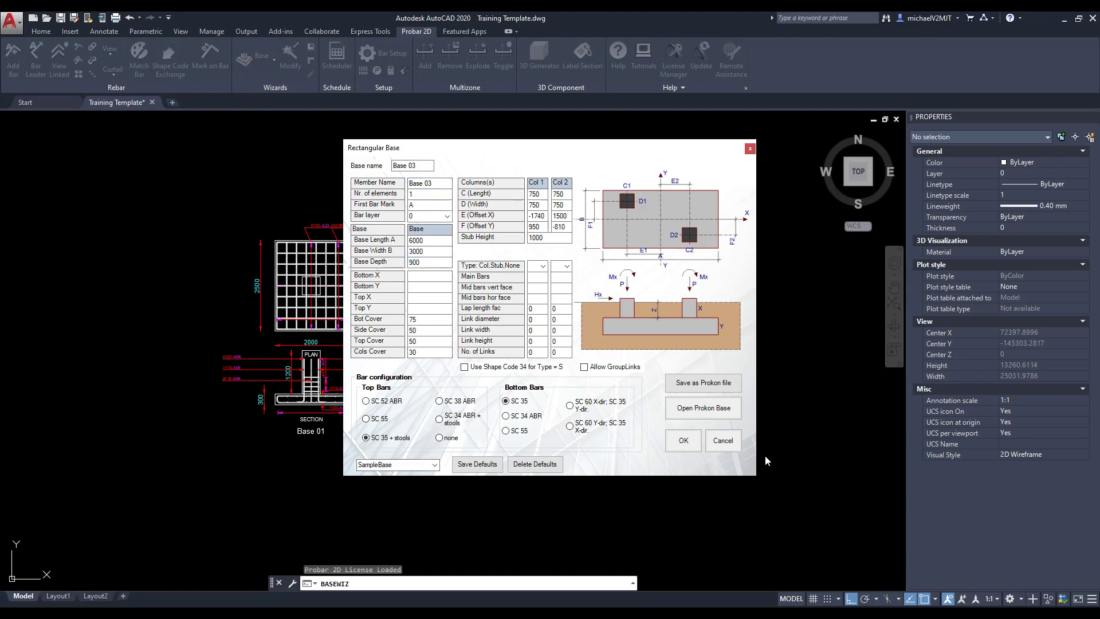
pyautogui.click(682, 440)
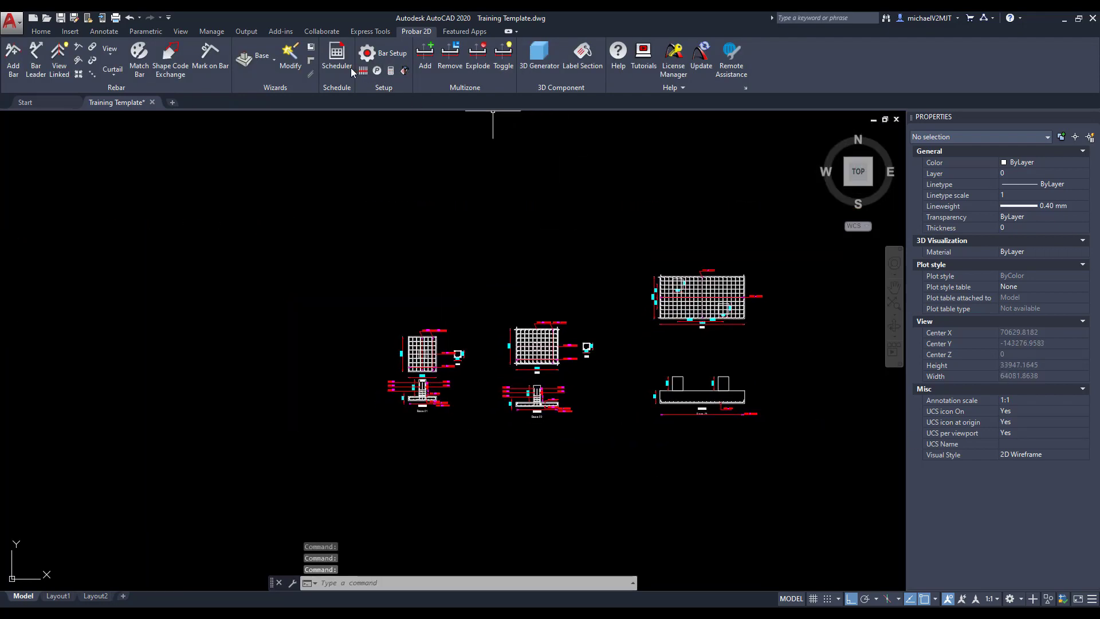
# Renumber all bar marks with prefix A in the Scheduler, accepting bar optimization.
pyautogui.click(336, 60)
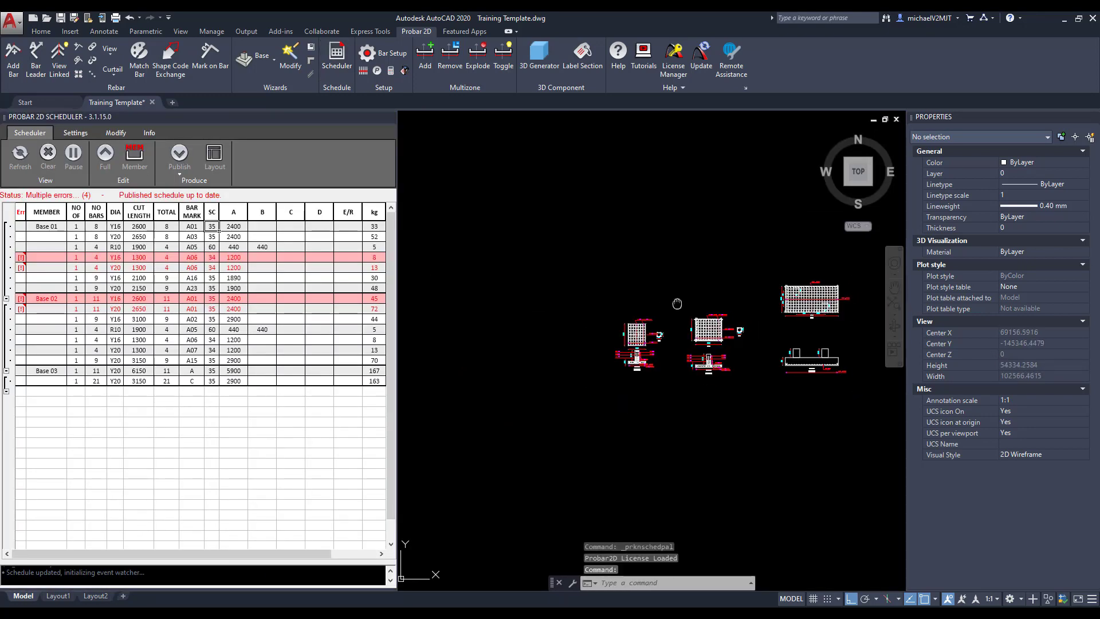
pyautogui.click(115, 132)
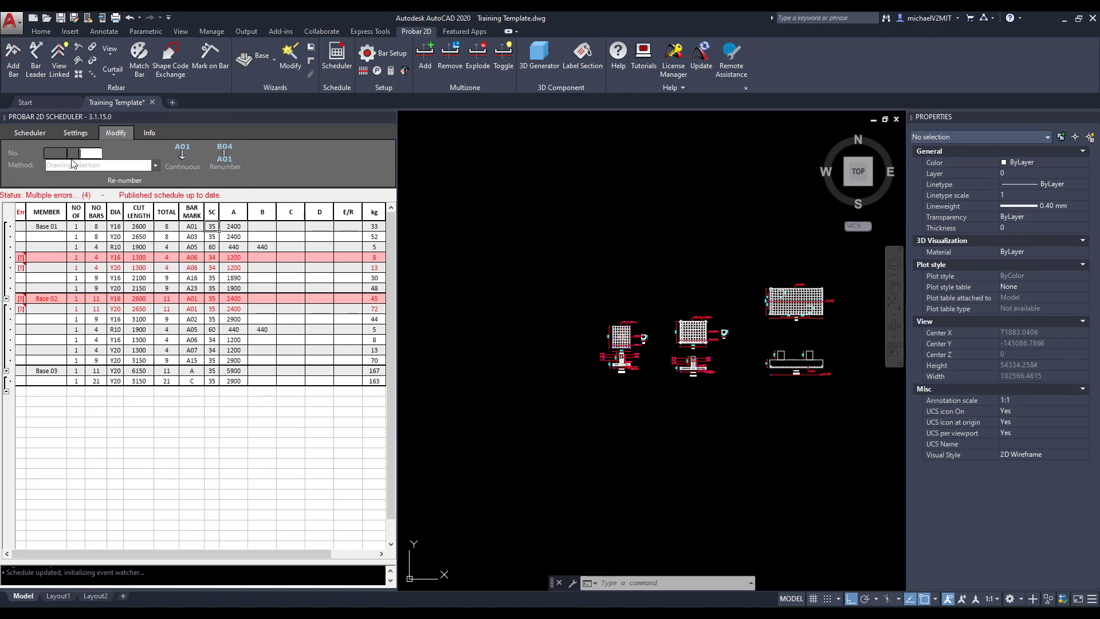
pyautogui.write('A')
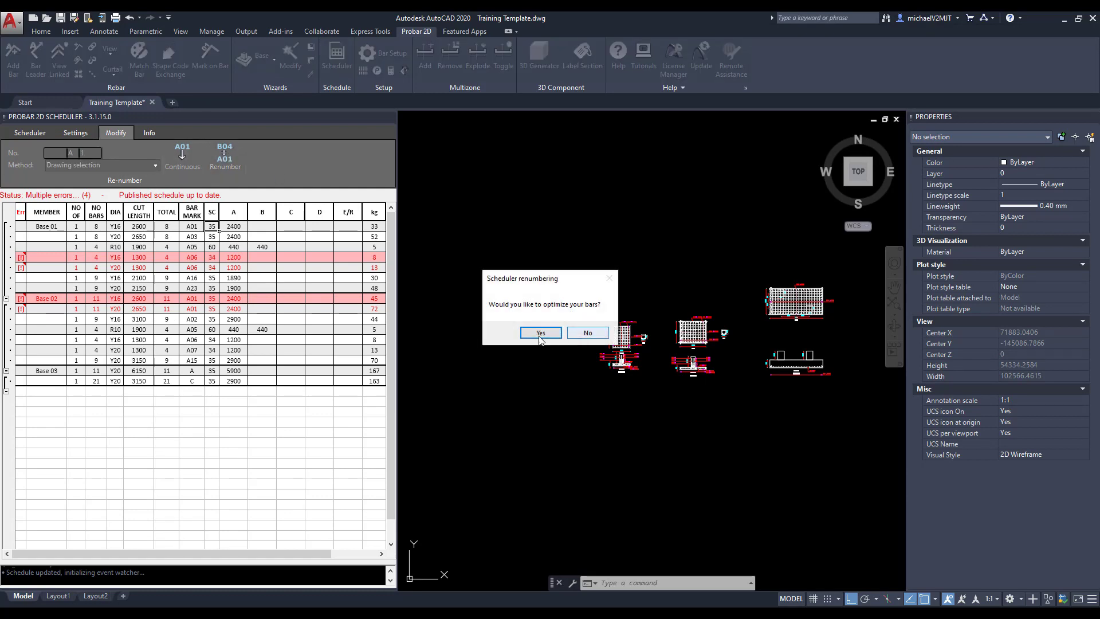
pyautogui.click(540, 332)
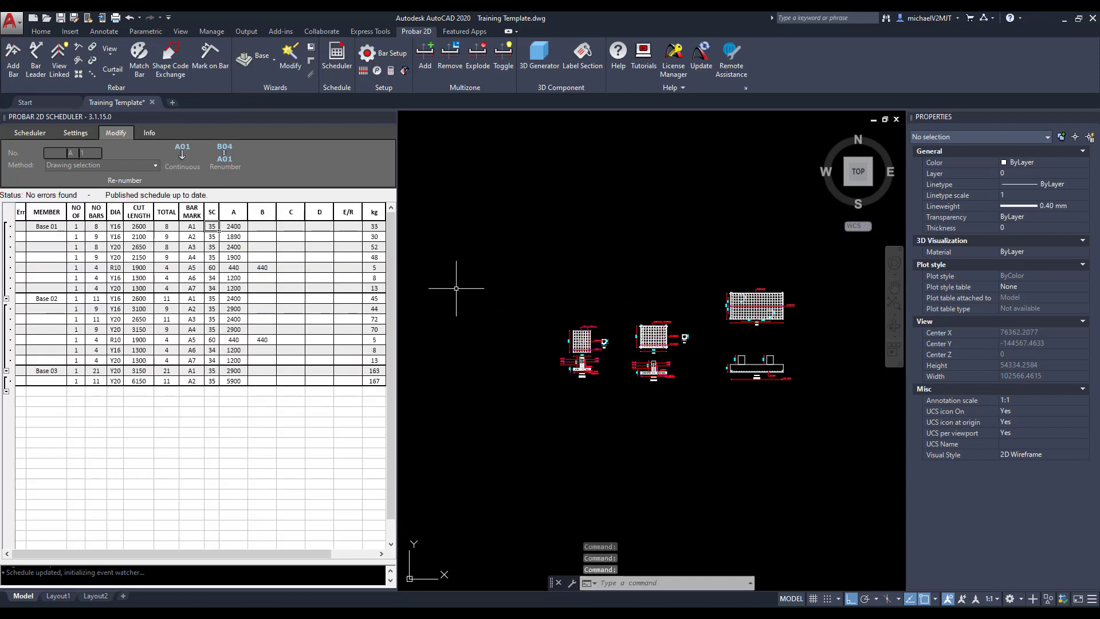
pyautogui.click(29, 132)
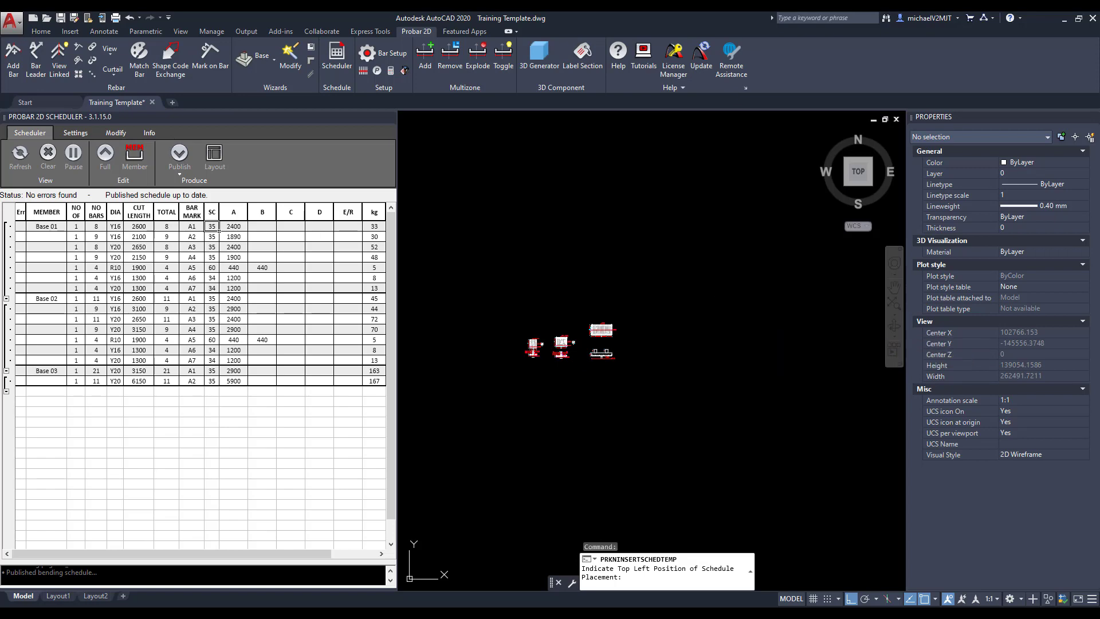
# Place the bending schedule table and title block beside the three base details.
pyautogui.click(724, 371)
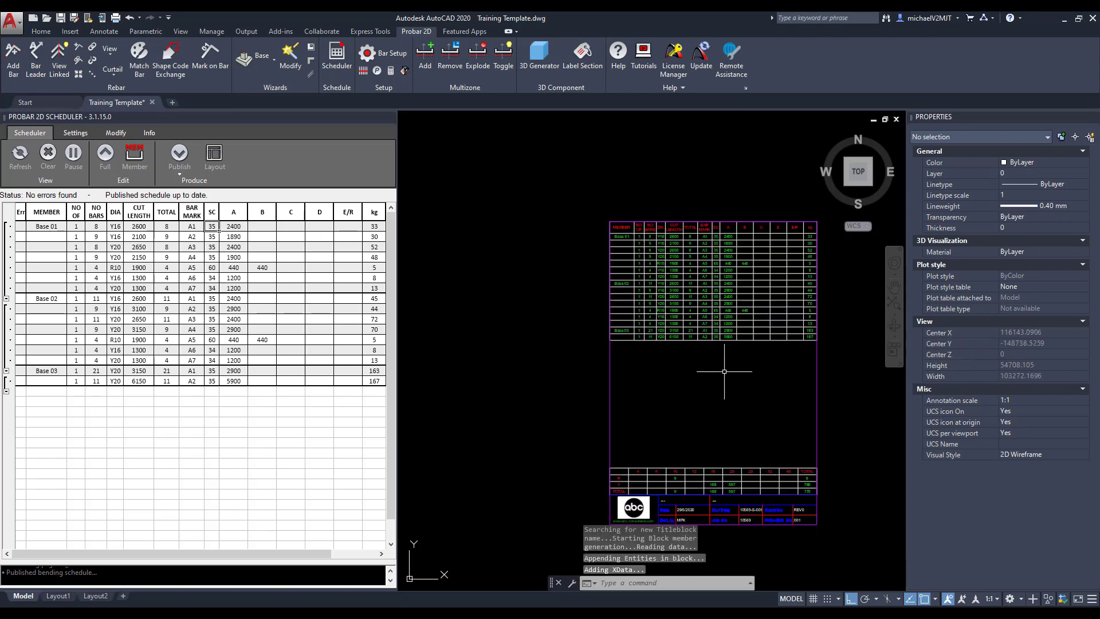